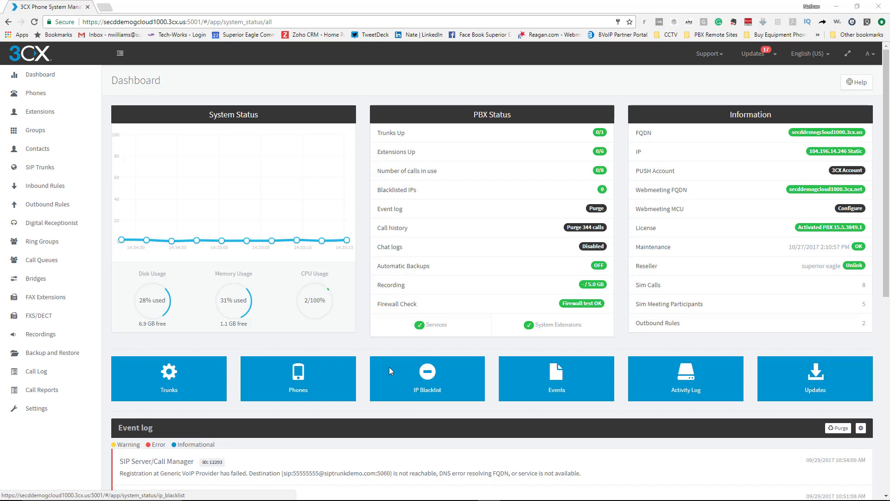
{"action": "mouse_move", "coordinate": [425, 372]}
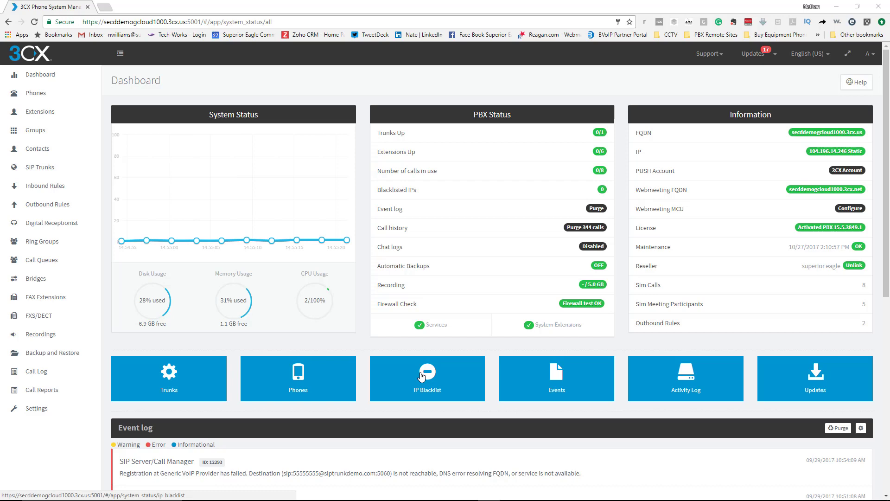
{"action": "mouse_move", "coordinate": [600, 264]}
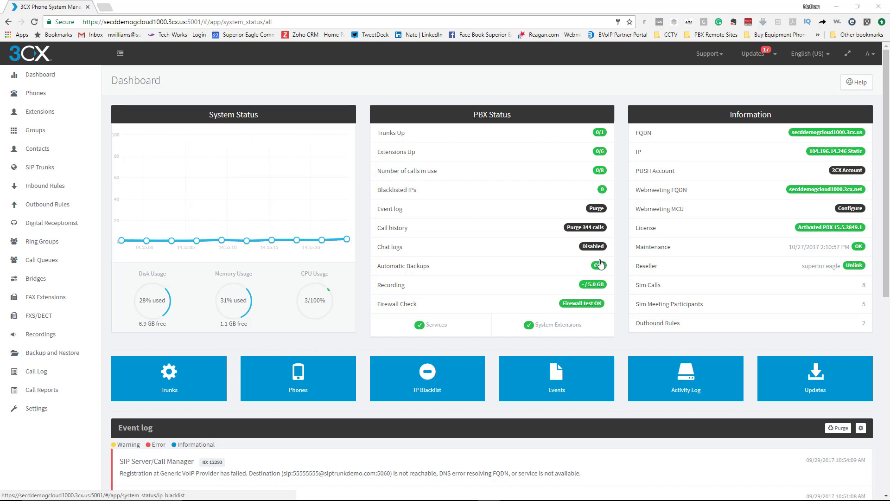
In Timezone, Office Hours & Holidays, remove the Monday–Thursday 08:00–17:00 office hour ranges
{"action": "left_click", "coordinate": [599, 265]}
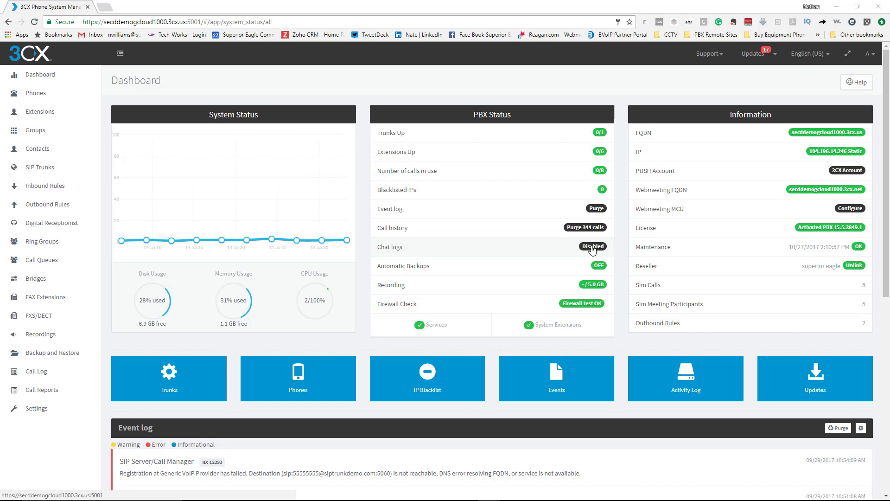
{"action": "mouse_move", "coordinate": [567, 260]}
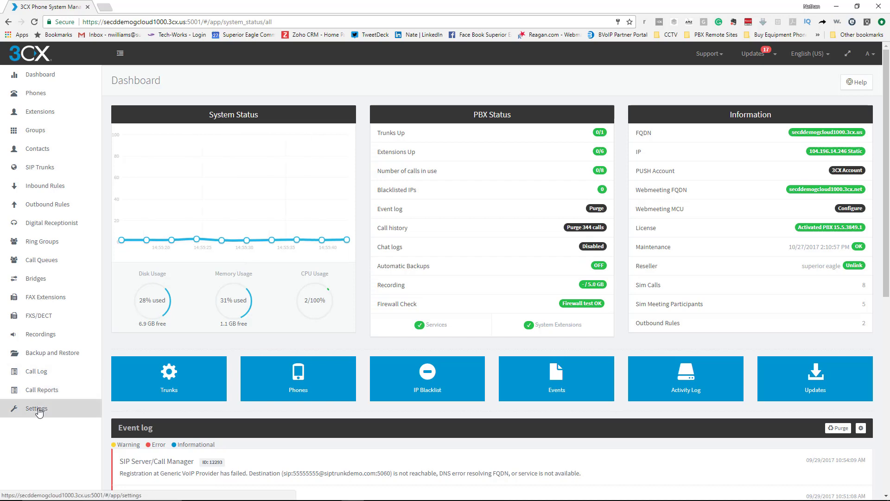
{"action": "left_click", "coordinate": [36, 407]}
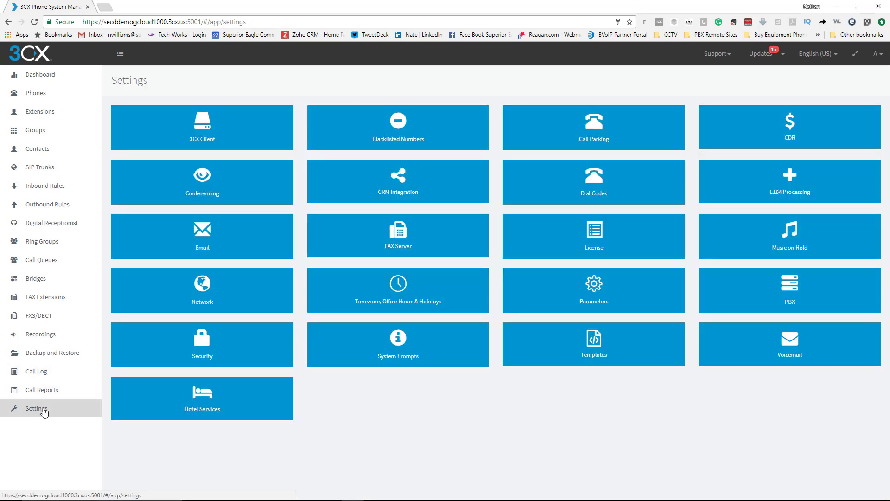
{"action": "left_click", "coordinate": [398, 291]}
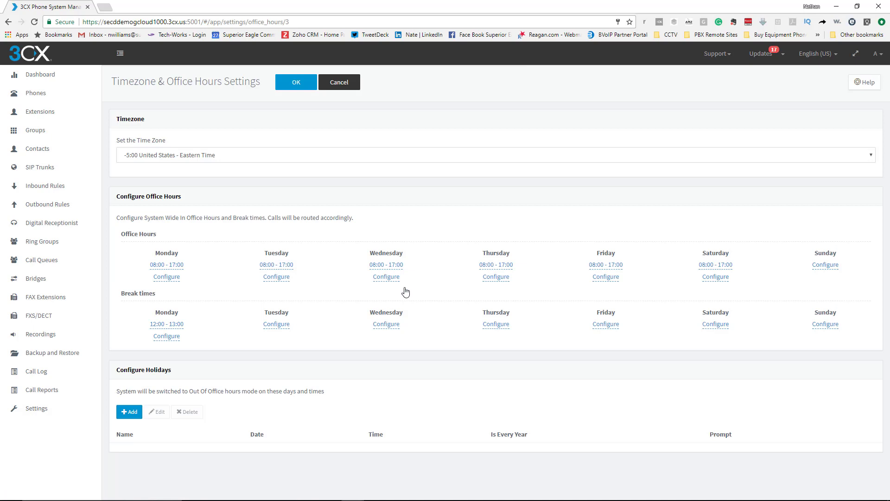
{"action": "mouse_move", "coordinate": [657, 273]}
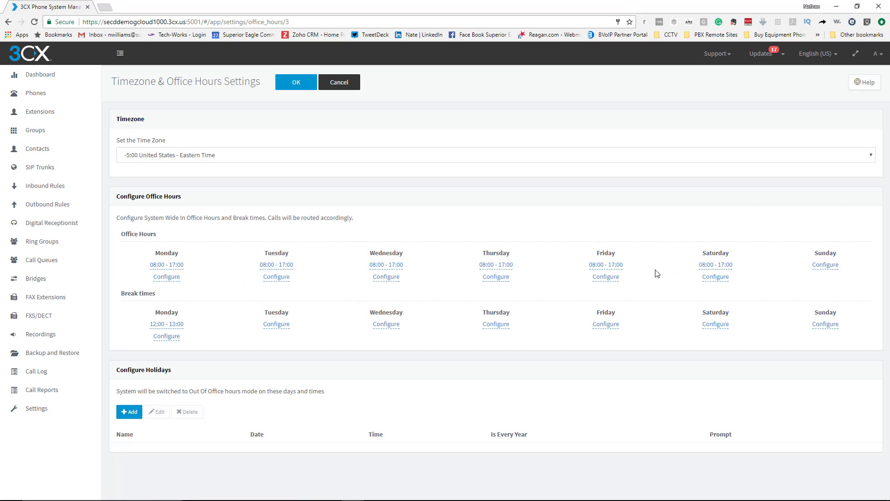
{"action": "left_click", "coordinate": [167, 265]}
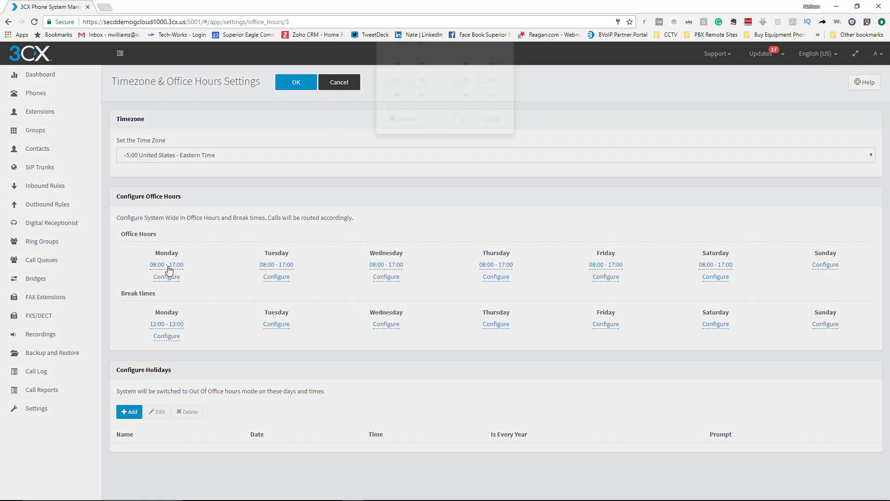
{"action": "left_click", "coordinate": [403, 118]}
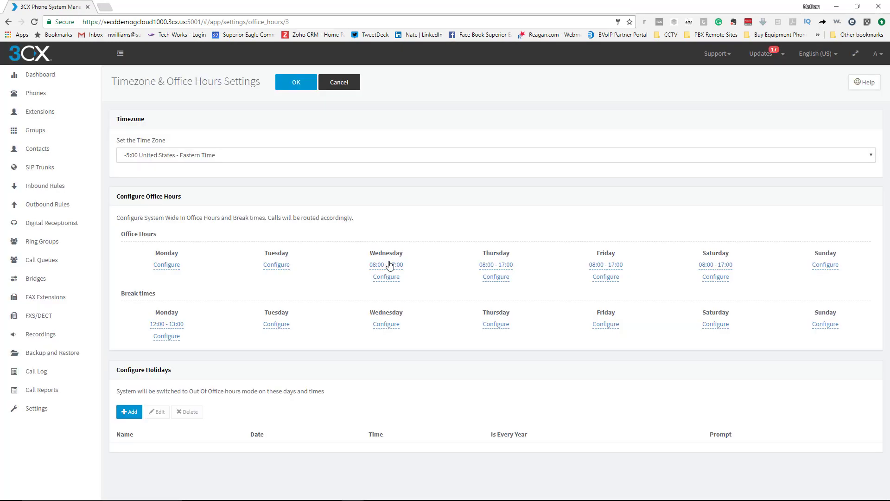
{"action": "left_click", "coordinate": [385, 263]}
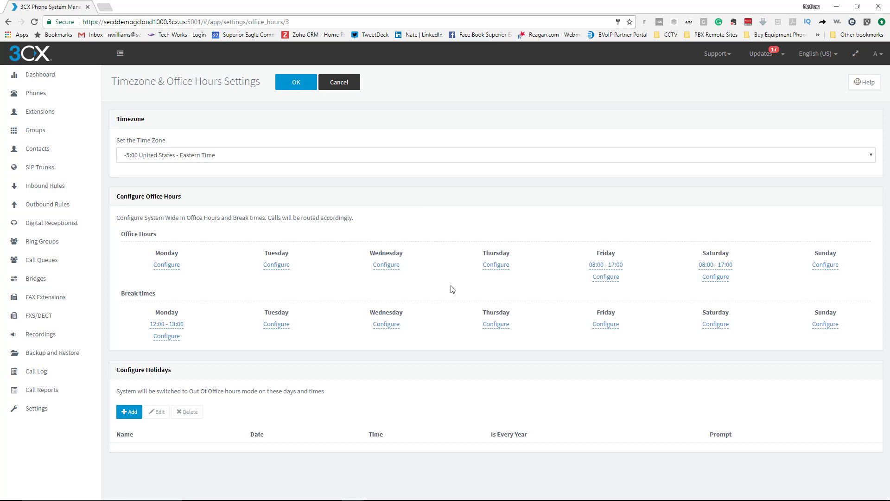
{"action": "mouse_move", "coordinate": [301, 271]}
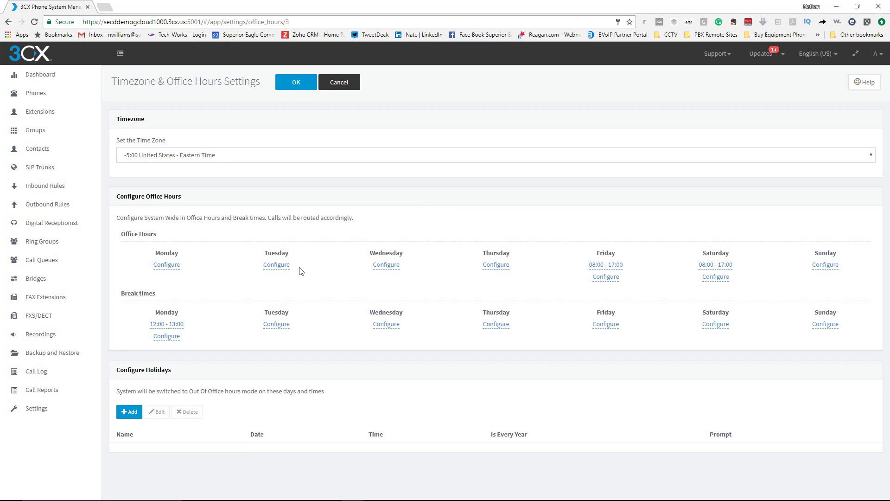
{"action": "mouse_move", "coordinate": [175, 284]}
{"action": "type", "text": "7"}
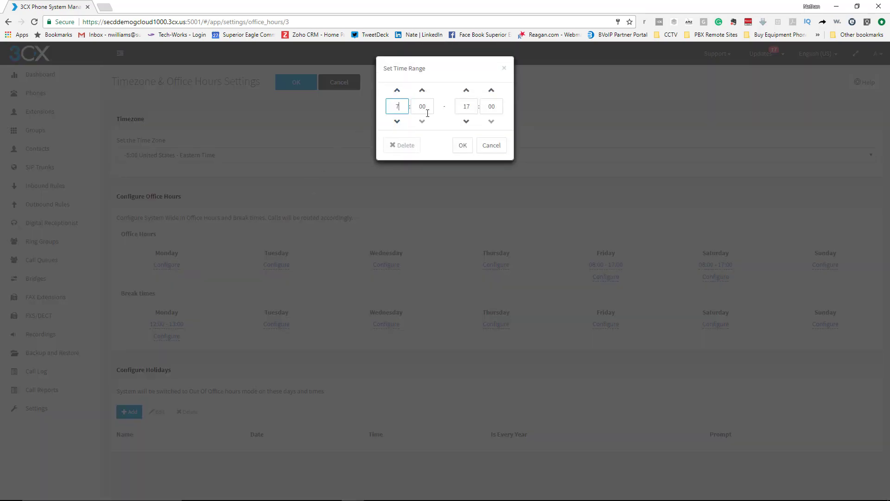
Change Monday's office hours to 07:00–16:00 and remove Friday's 08:00–17:00 range
{"action": "left_click", "coordinate": [465, 106]}
{"action": "type", "text": "16"}
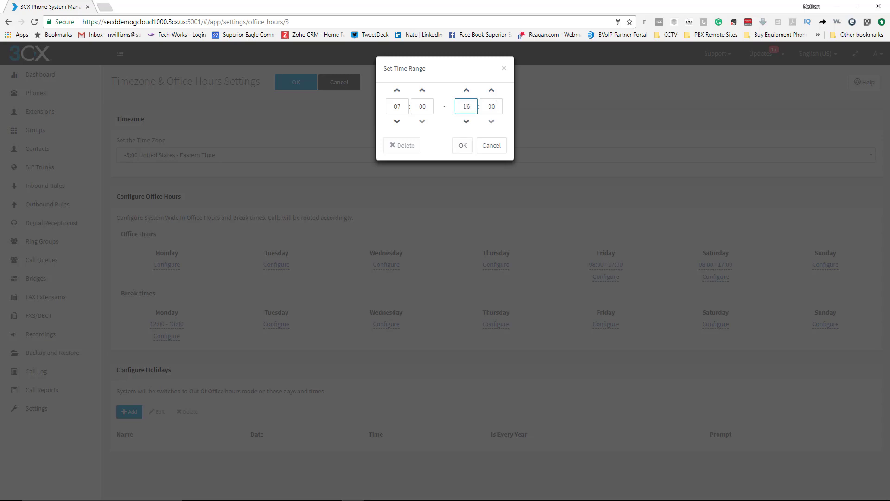
{"action": "left_click", "coordinate": [462, 145]}
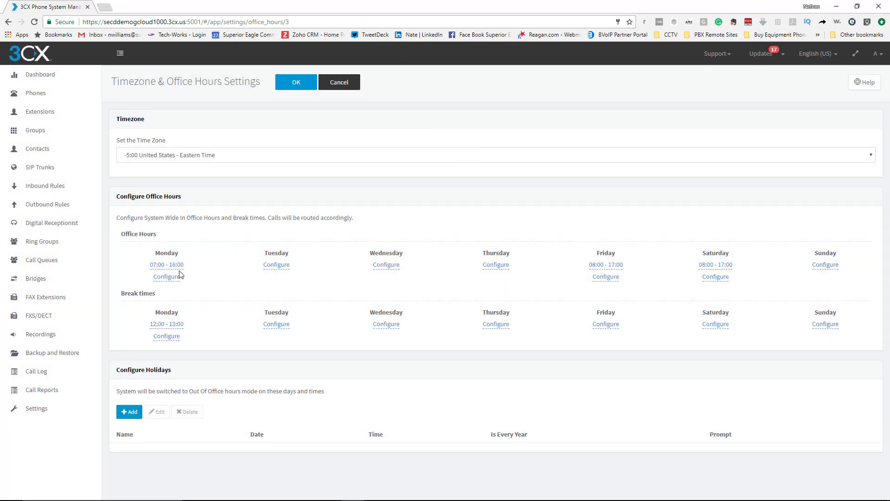
{"action": "mouse_move", "coordinate": [474, 288]}
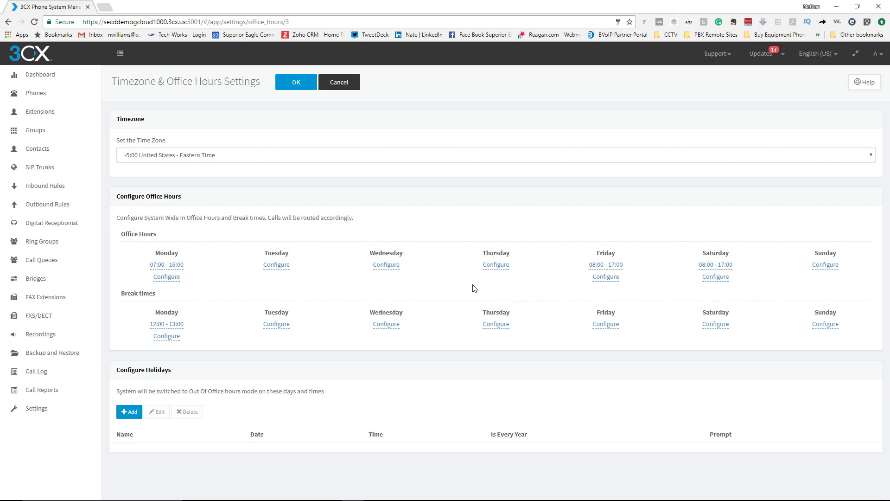
{"action": "left_click", "coordinate": [605, 264]}
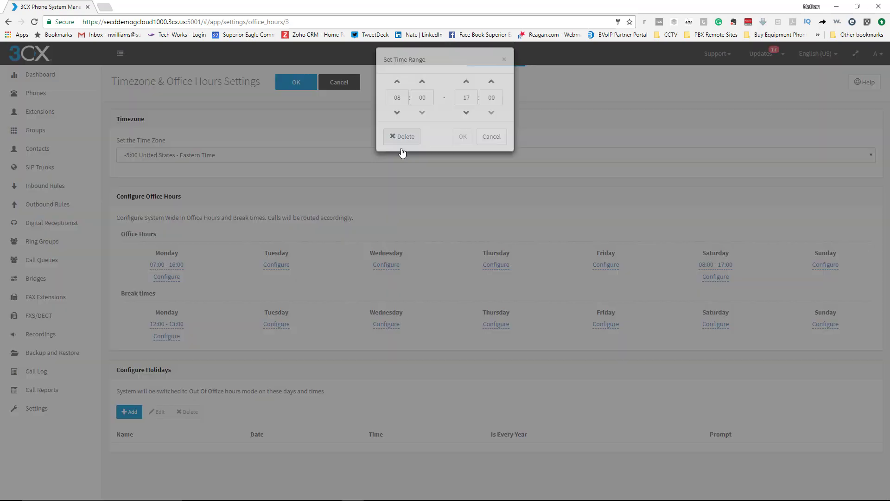
{"action": "left_click", "coordinate": [490, 136]}
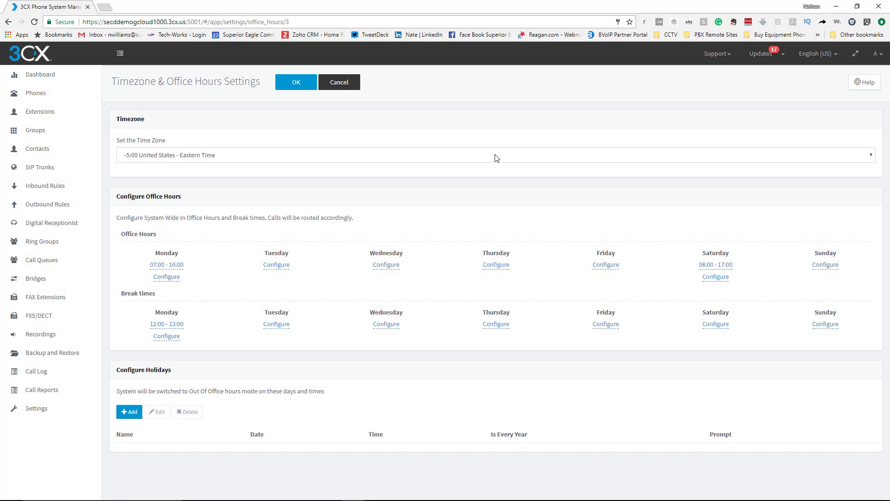
{"action": "mouse_move", "coordinate": [250, 329]}
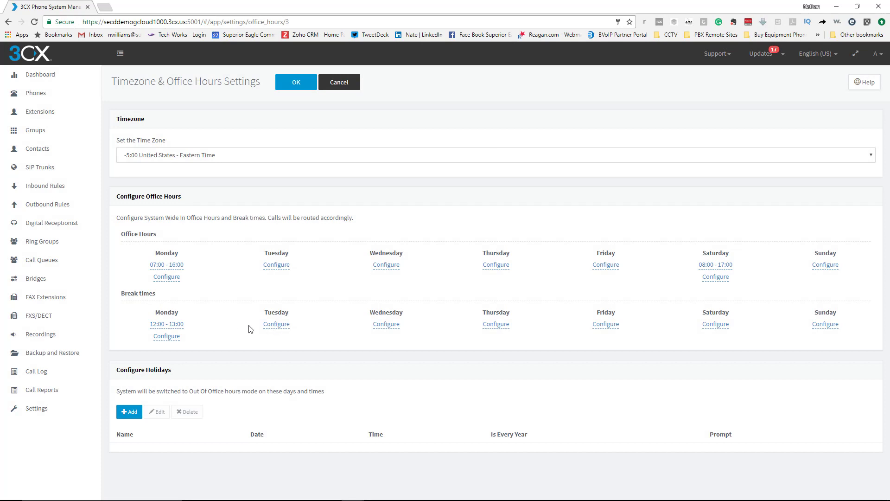
{"action": "mouse_move", "coordinate": [518, 335]}
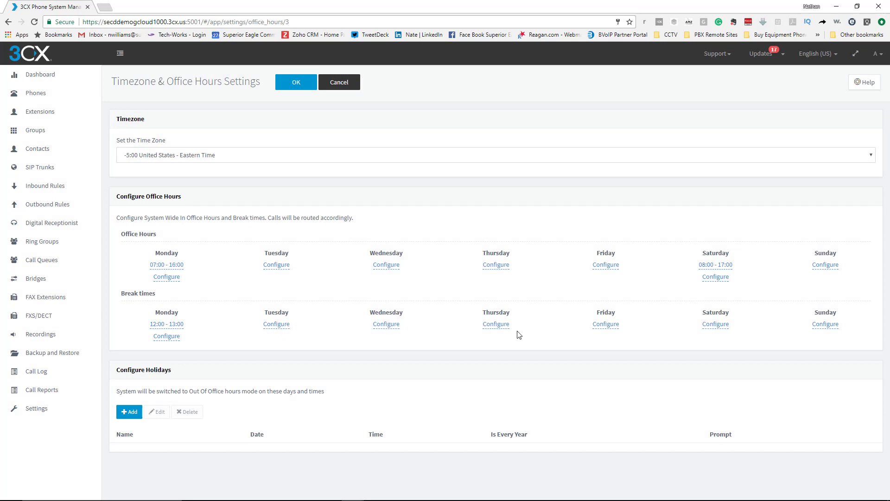
{"action": "mouse_move", "coordinate": [278, 364]}
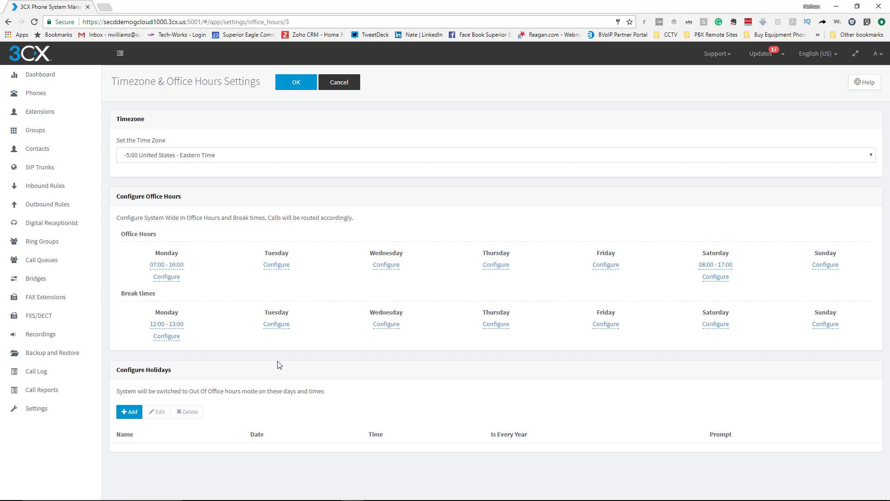
{"action": "mouse_move", "coordinate": [227, 318]}
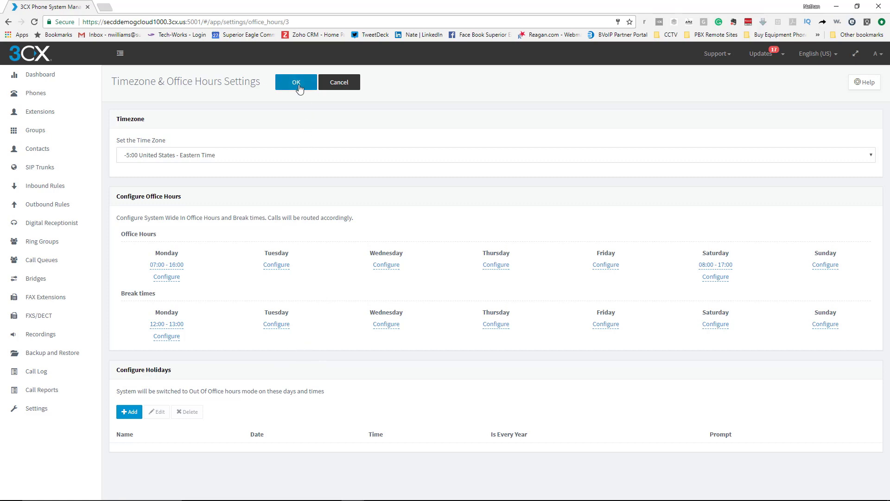
Save the global office hours and open the Main Inbound rule for editing
{"action": "left_click", "coordinate": [295, 81]}
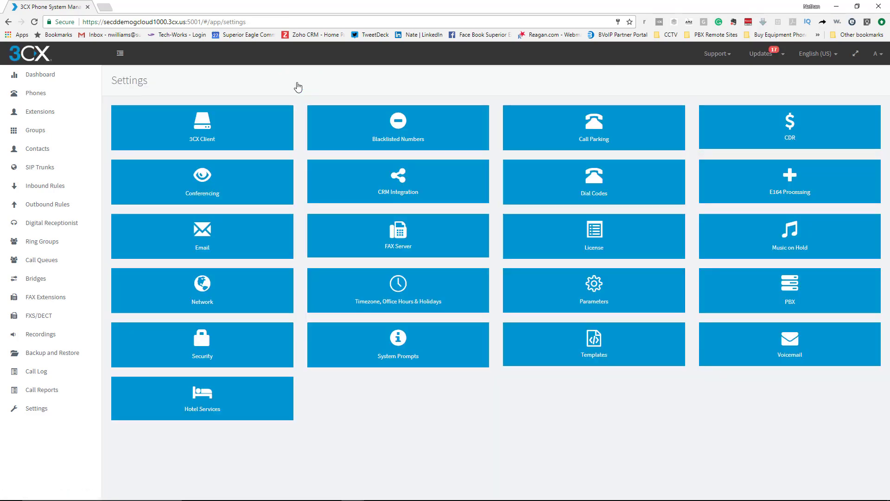
{"action": "left_click", "coordinate": [39, 167]}
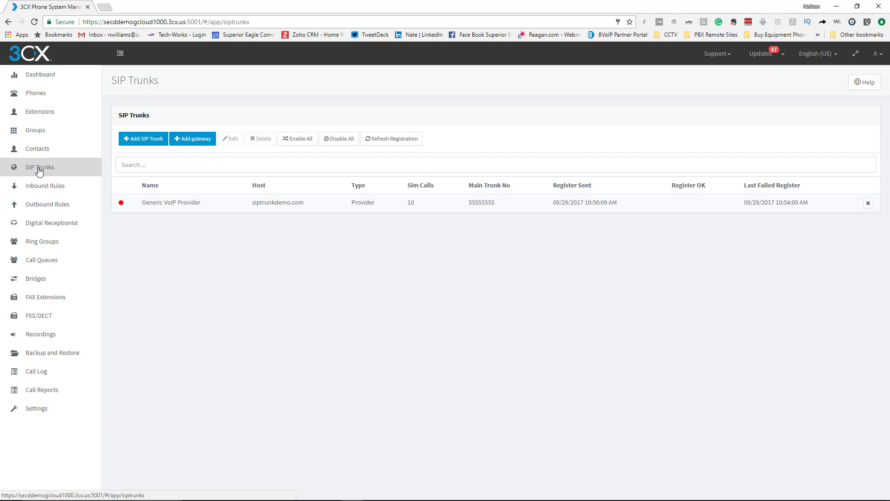
{"action": "mouse_move", "coordinate": [45, 203]}
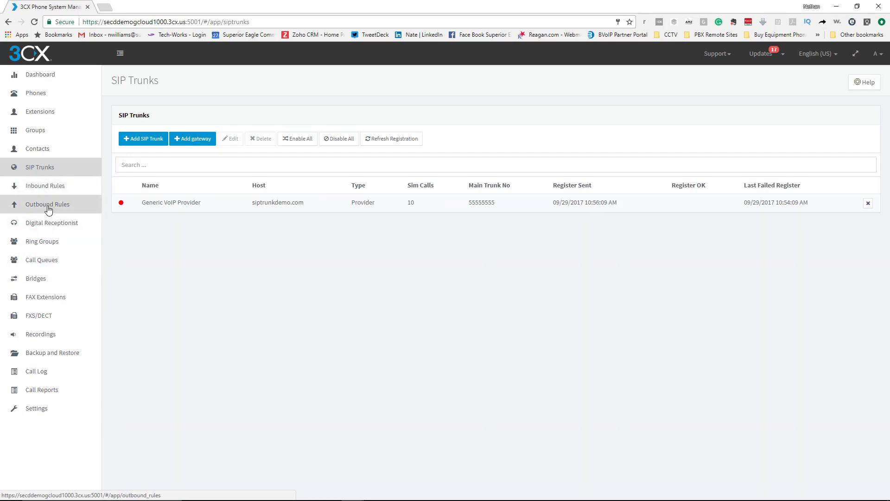
{"action": "left_click", "coordinate": [44, 185]}
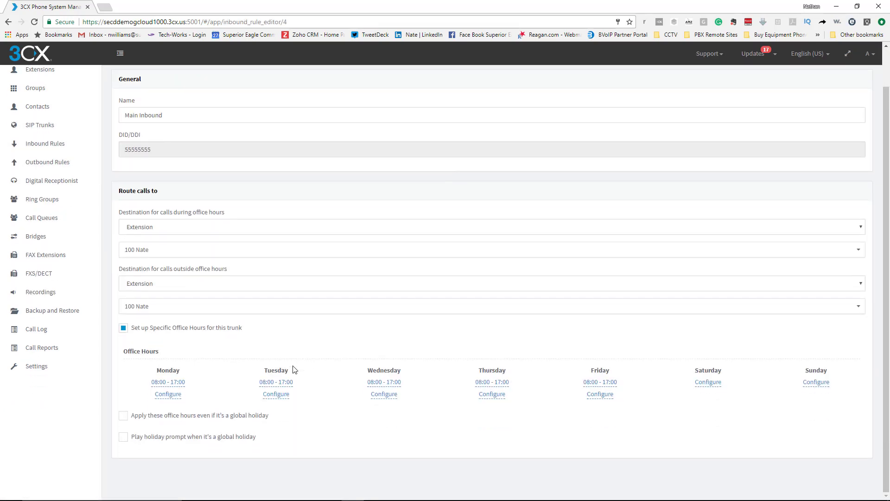
On Main Inbound, clear Monday's and Tuesday's ranges, then re-add Monday as 08:00–17:00
{"action": "left_click", "coordinate": [167, 382]}
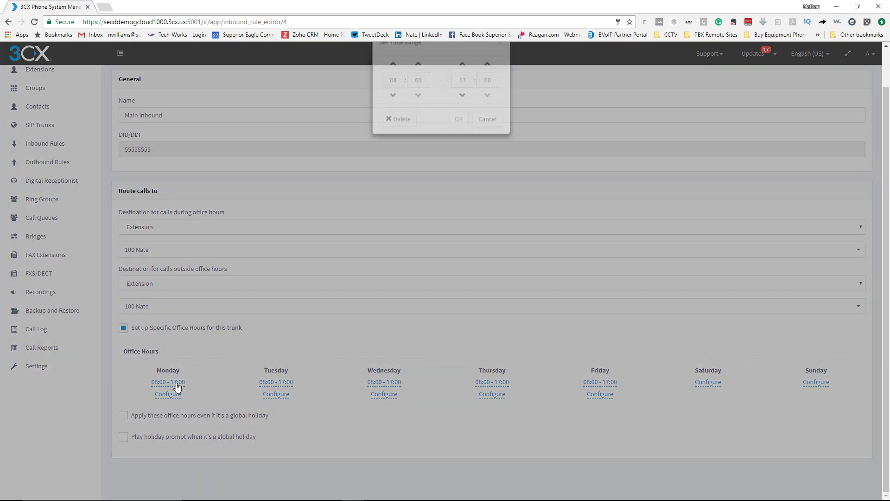
{"action": "left_click", "coordinate": [397, 119]}
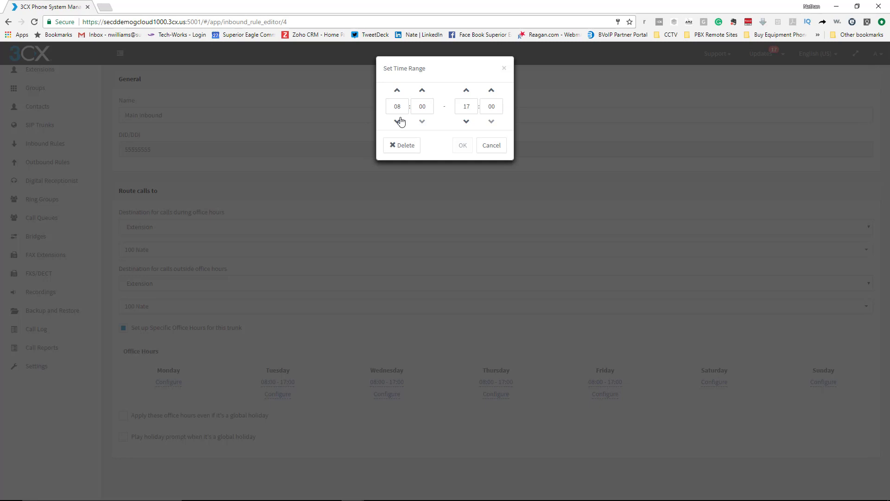
{"action": "left_click", "coordinate": [491, 145]}
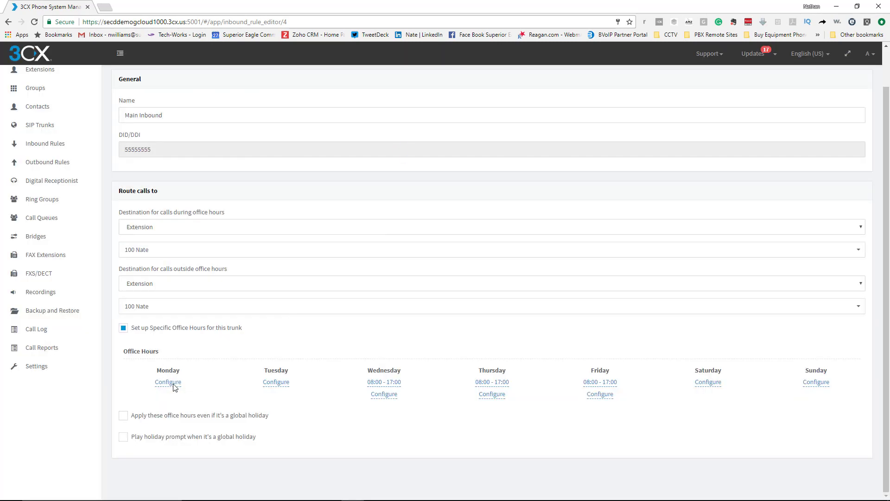
{"action": "left_click", "coordinate": [167, 382]}
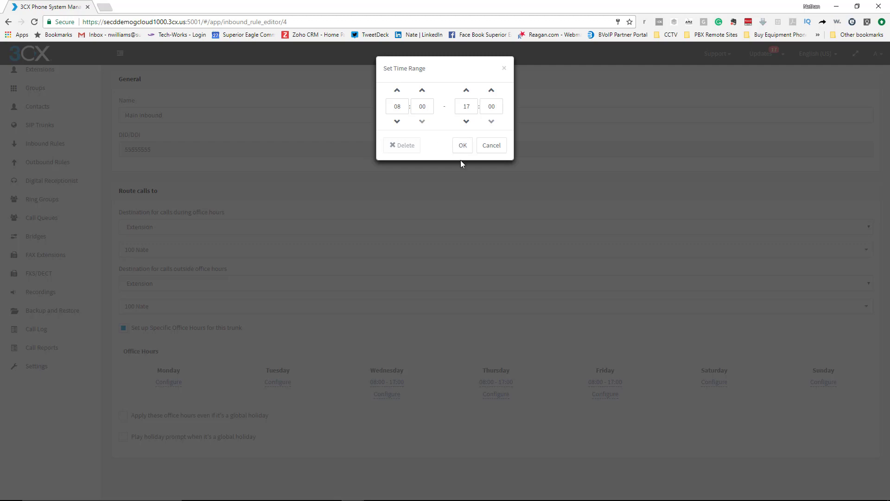
{"action": "left_click", "coordinate": [462, 145]}
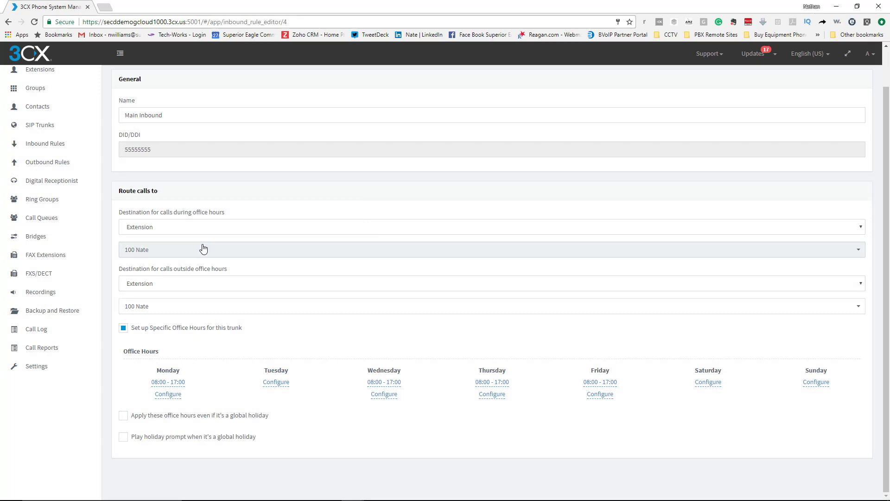
{"action": "mouse_move", "coordinate": [602, 231]}
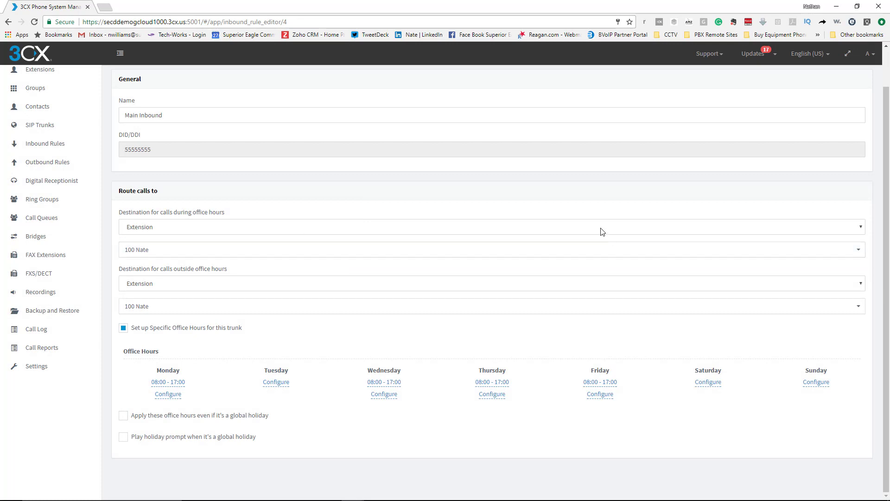
{"action": "mouse_move", "coordinate": [374, 239]}
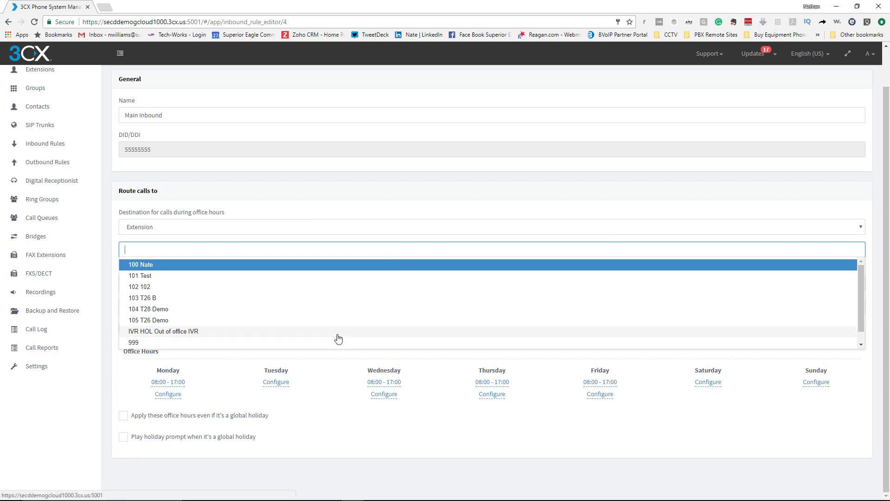
{"action": "mouse_move", "coordinate": [318, 318]}
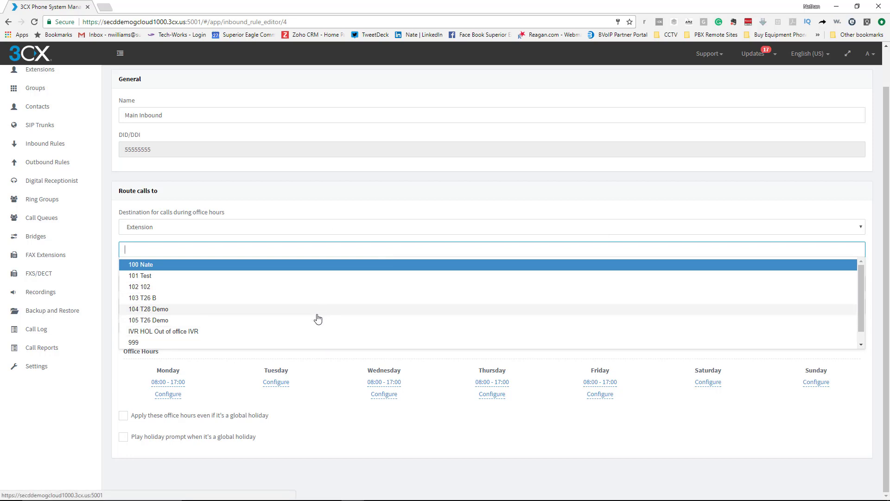
{"action": "mouse_move", "coordinate": [337, 317]}
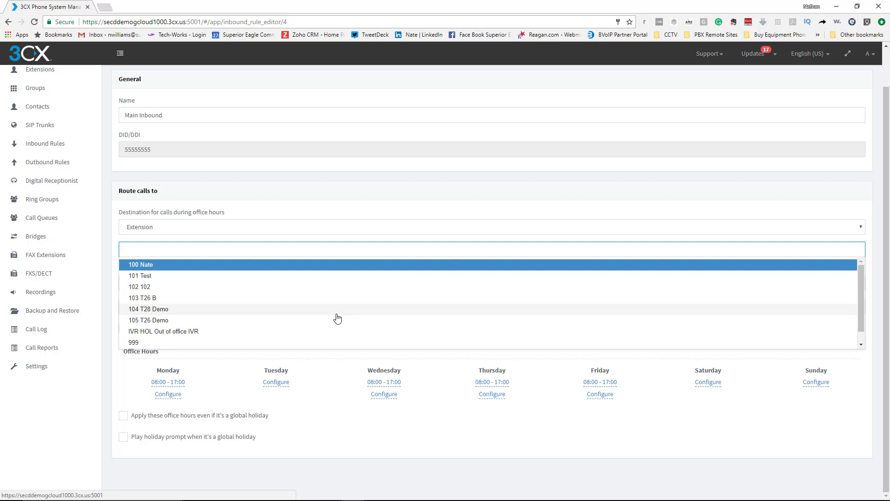
{"action": "mouse_move", "coordinate": [166, 331]}
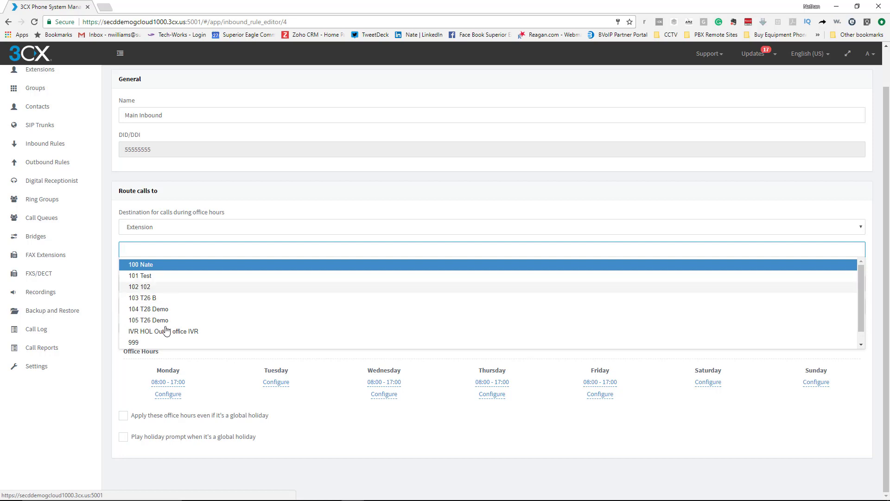
{"action": "mouse_move", "coordinate": [449, 239]}
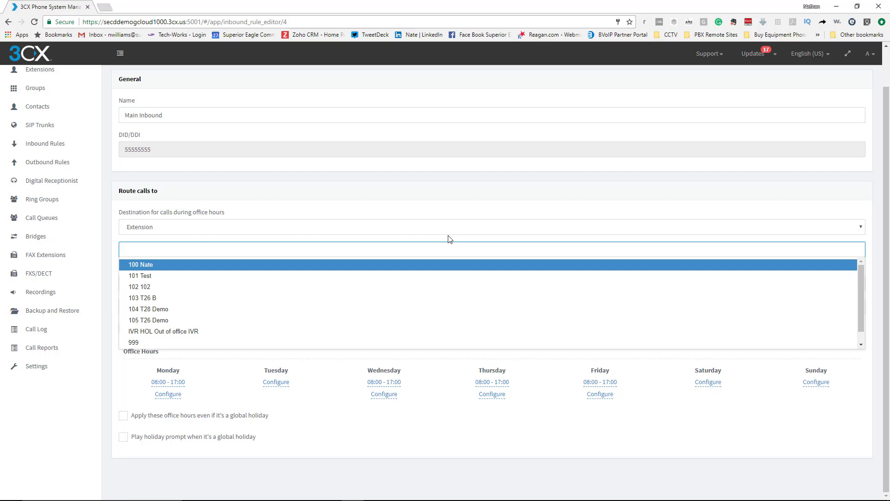
{"action": "scroll", "scroll_direction": "up", "scroll_amount": 3}
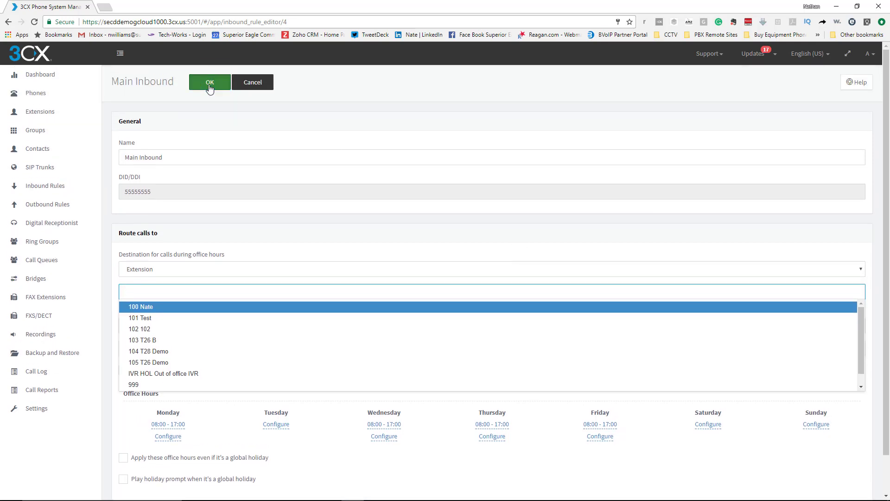
Save the Main Inbound rule, returning to the Inbound Rules list
{"action": "left_click", "coordinate": [209, 82]}
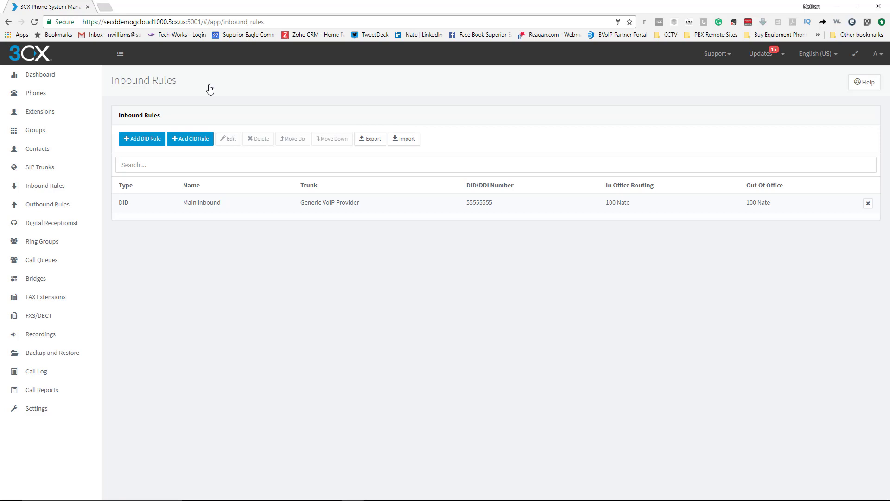
{"action": "mouse_move", "coordinate": [353, 303]}
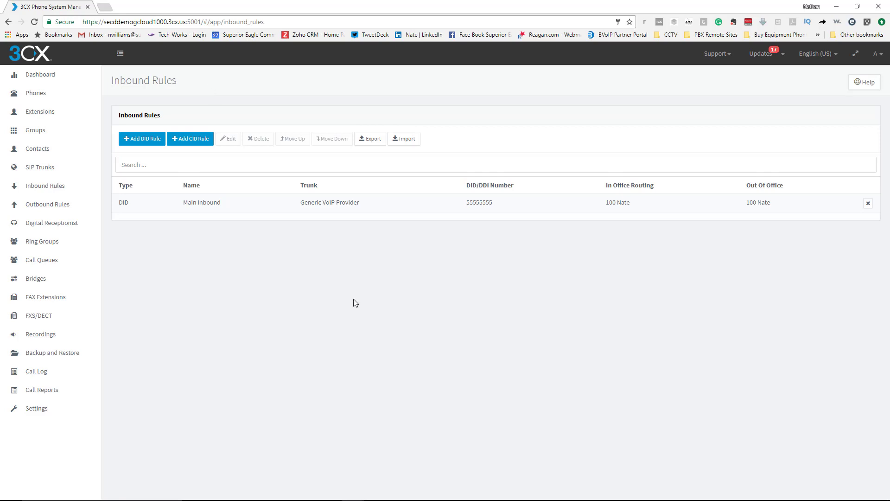
{"action": "mouse_move", "coordinate": [465, 314]}
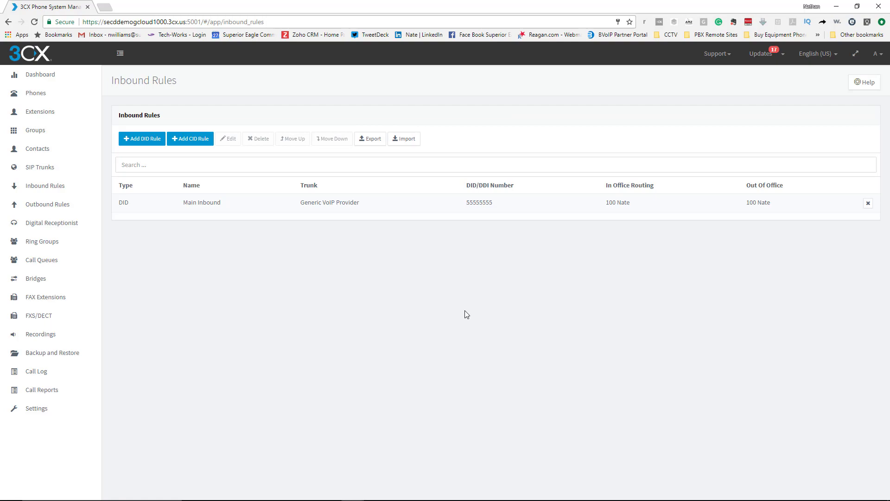